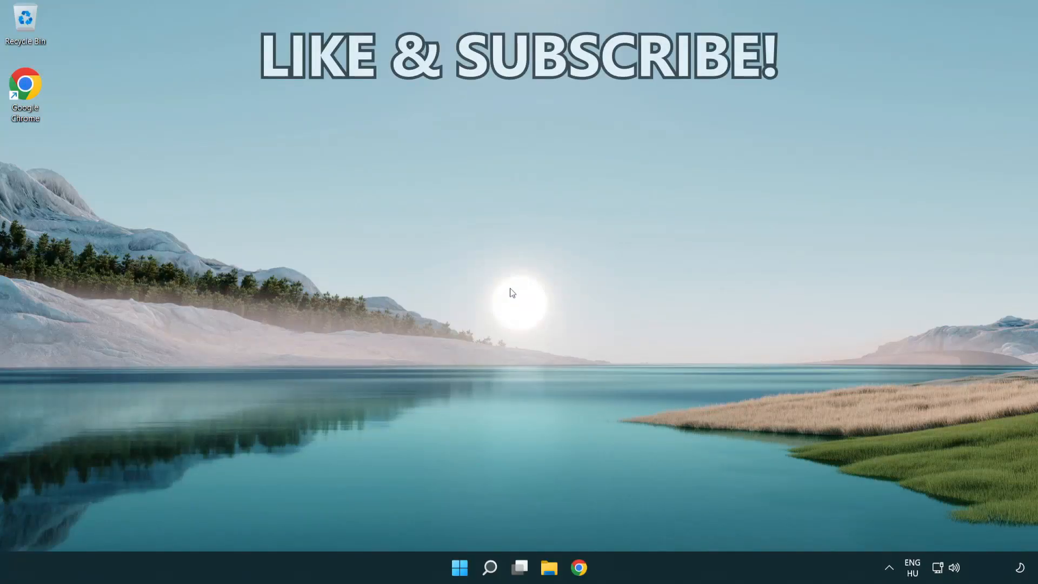
Step: Search for 'cmd' and run Command Prompt as administrator
left_click(489, 568)
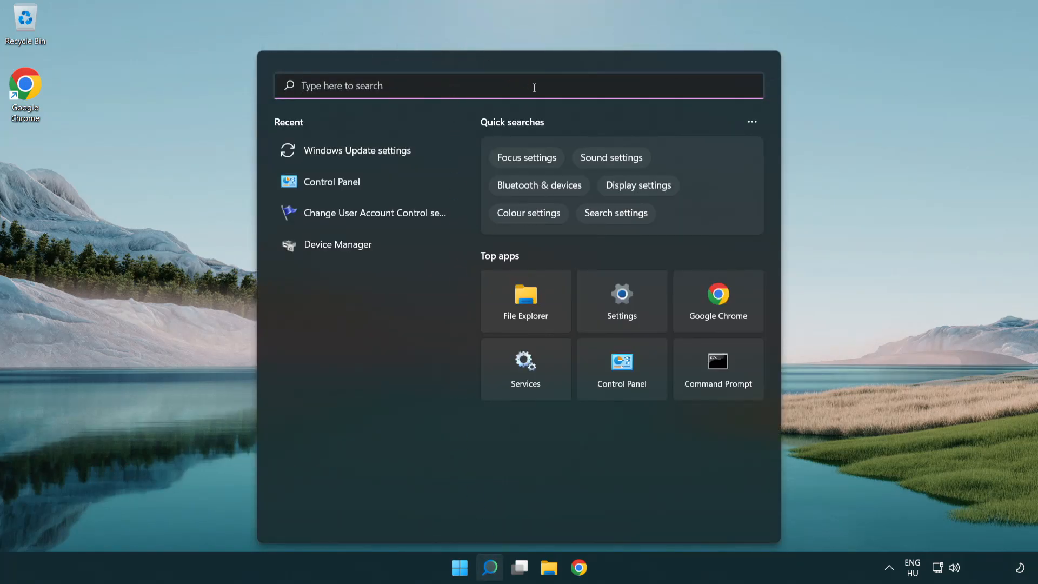
type("cmd")
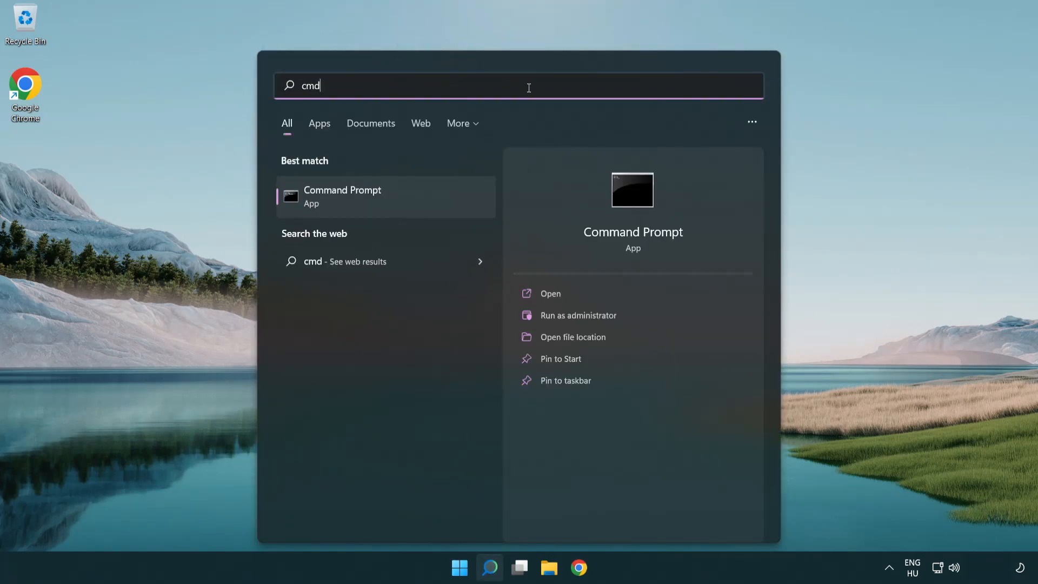
mouse_move(424, 196)
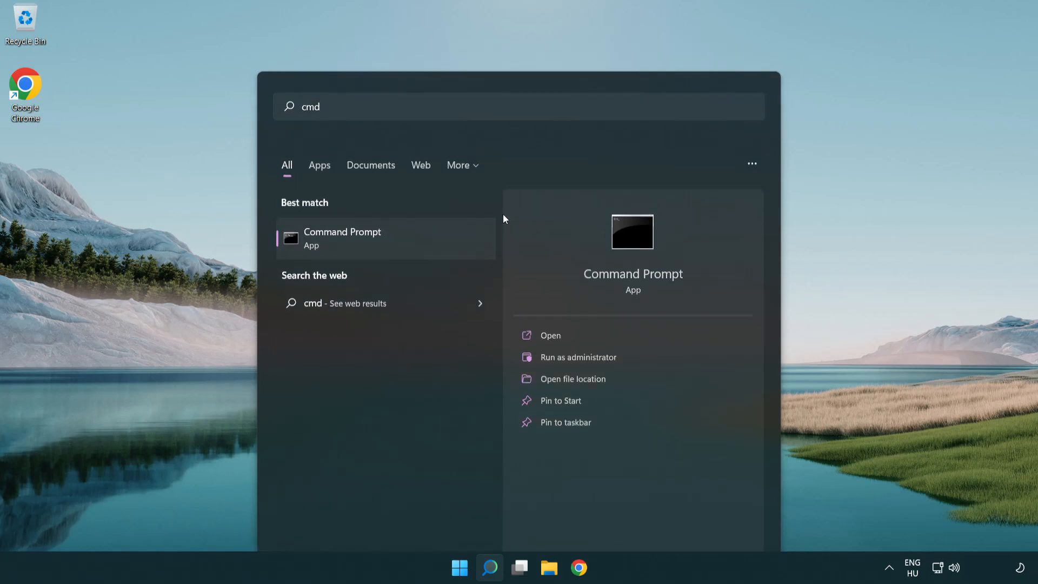
left_click(578, 357)
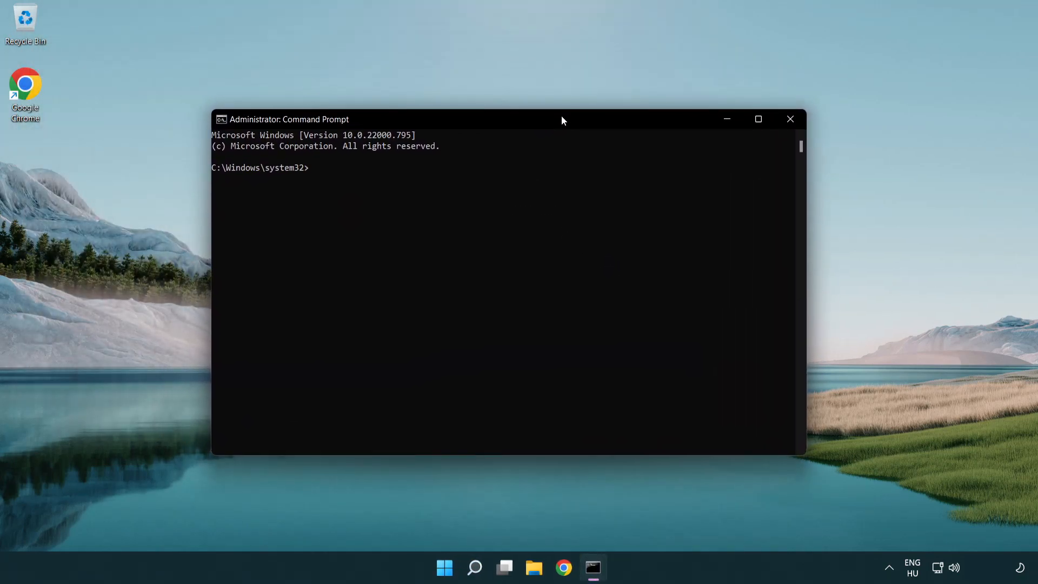
Step: Flush the DNS resolver cache with ipconfig /flushdns
type("i")
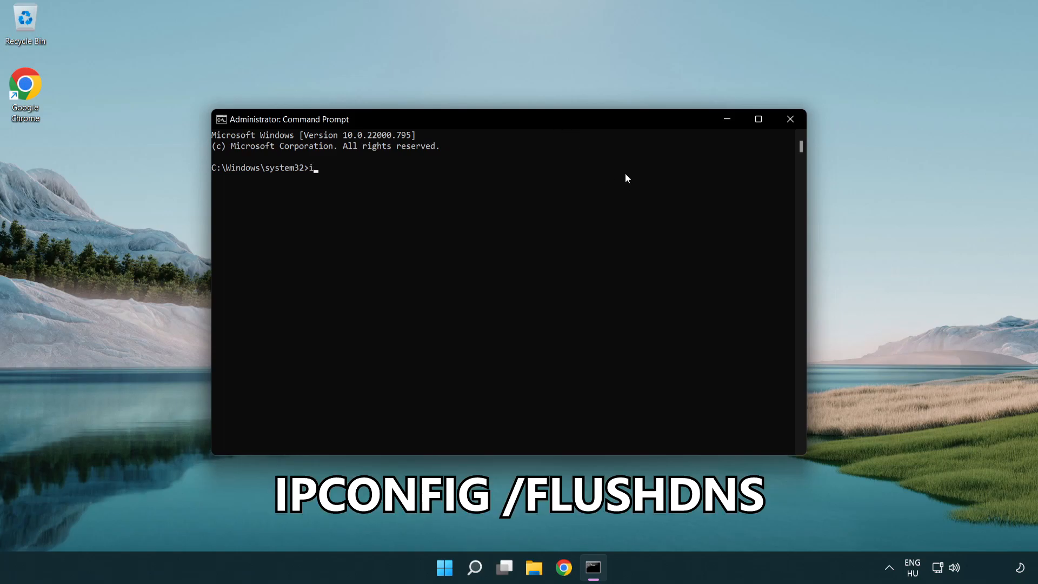
type("pcon")
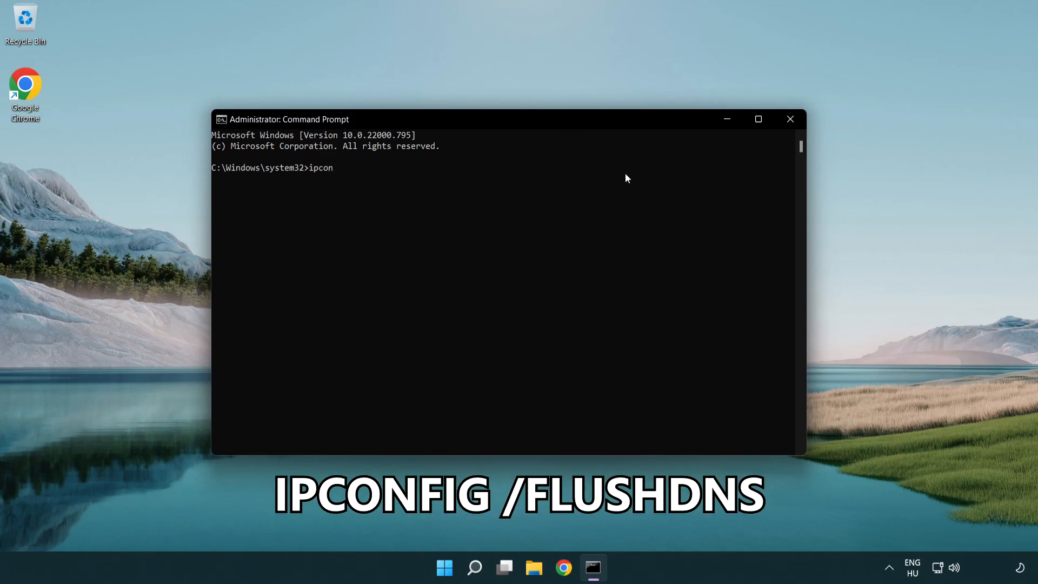
type("fig")
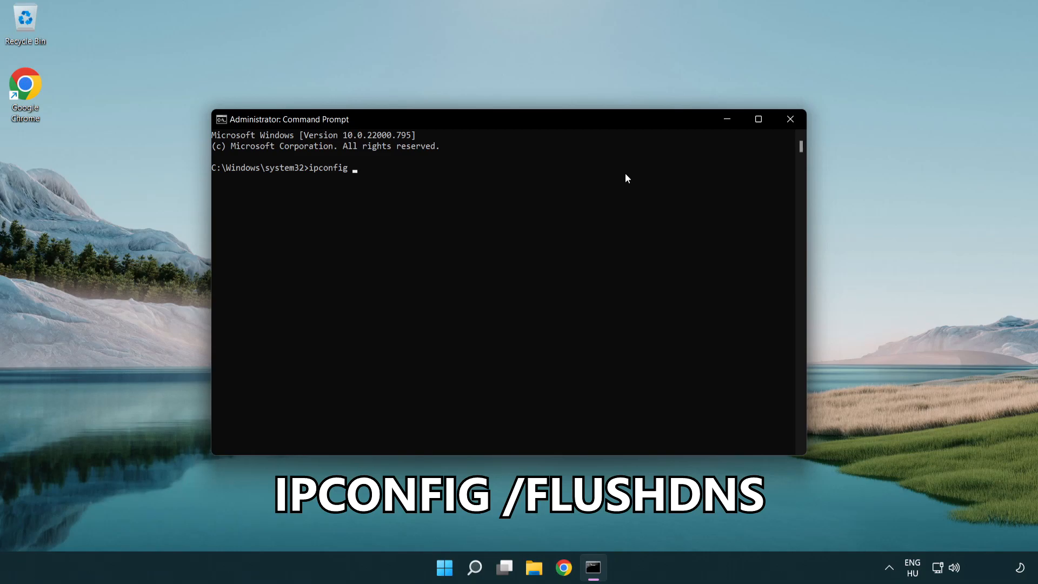
type("/fl")
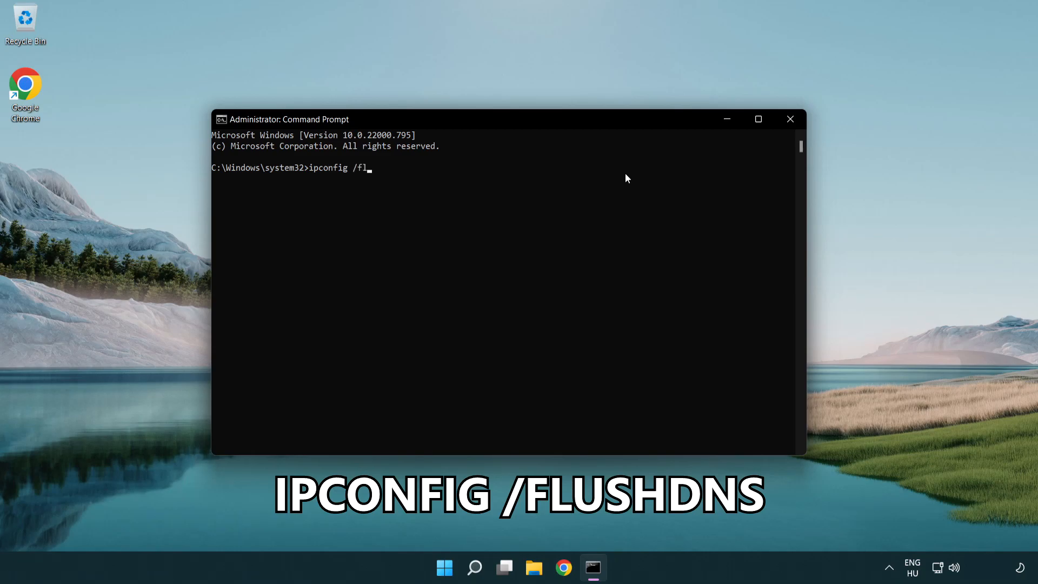
type("ushdns")
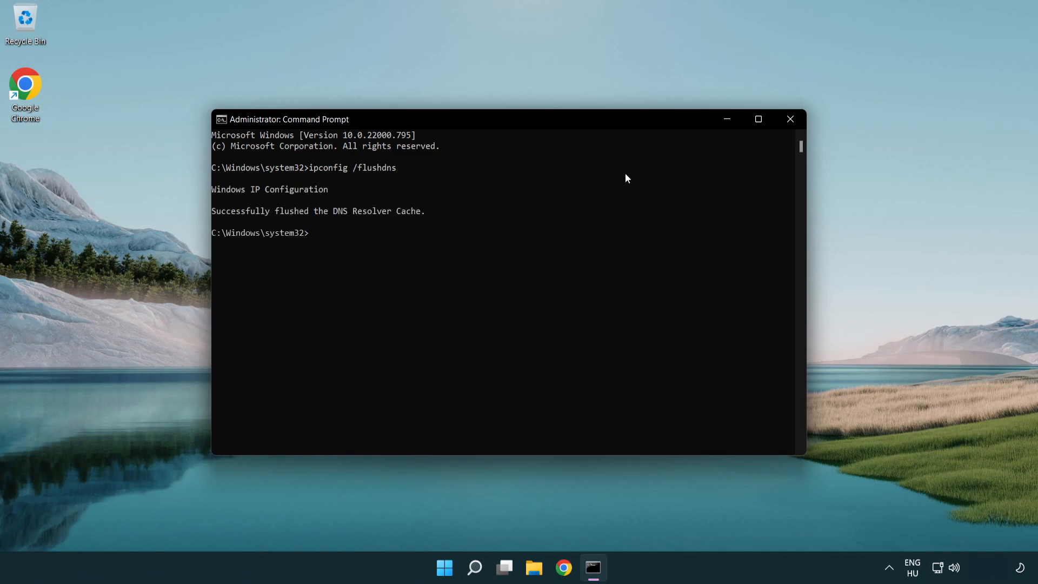
Step: Reset the Winsock catalog with netsh winsock reset, then enter exit
type("netsh winso")
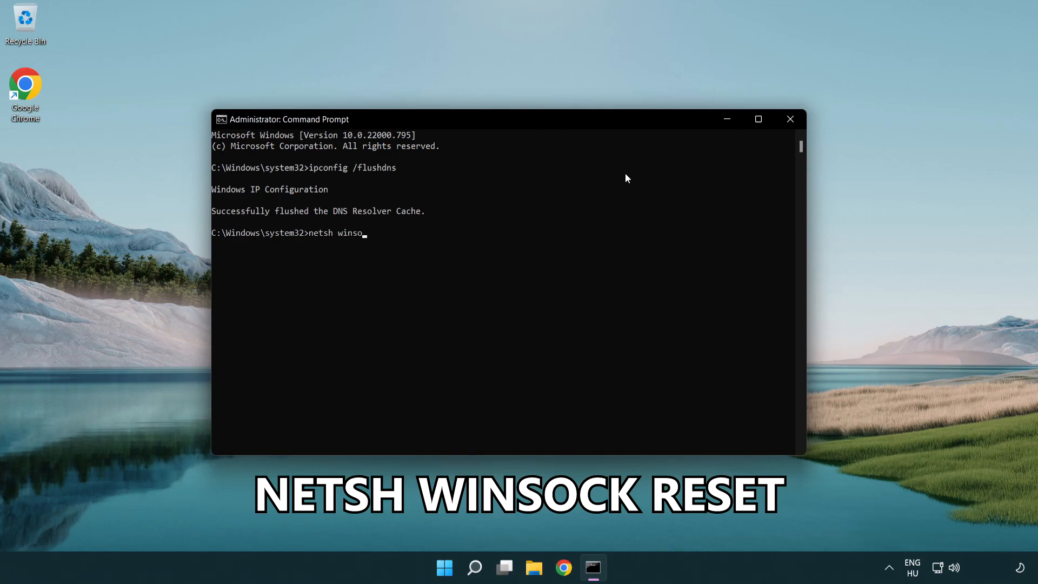
type("ck reset")
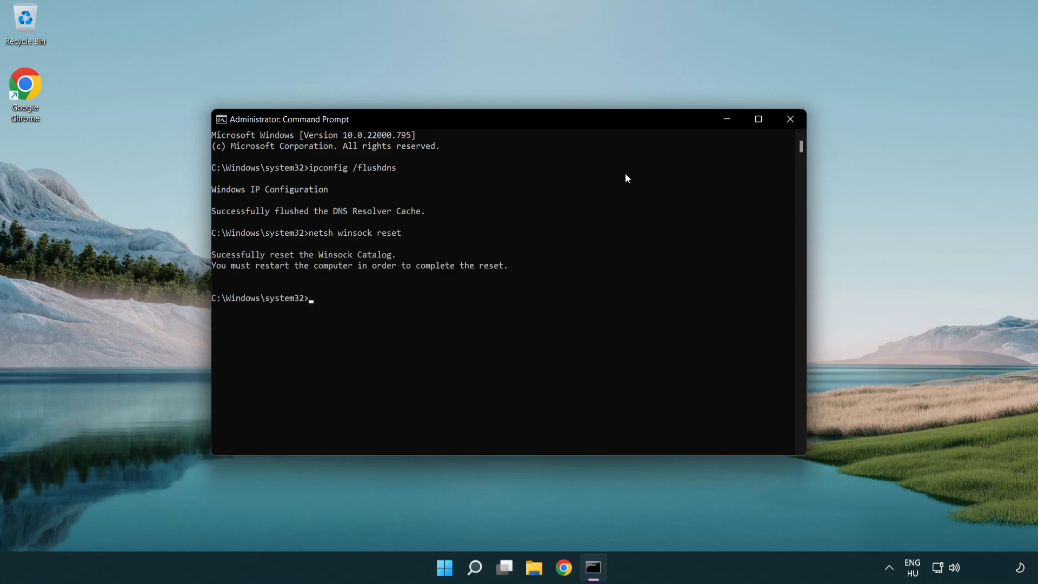
type("exi")
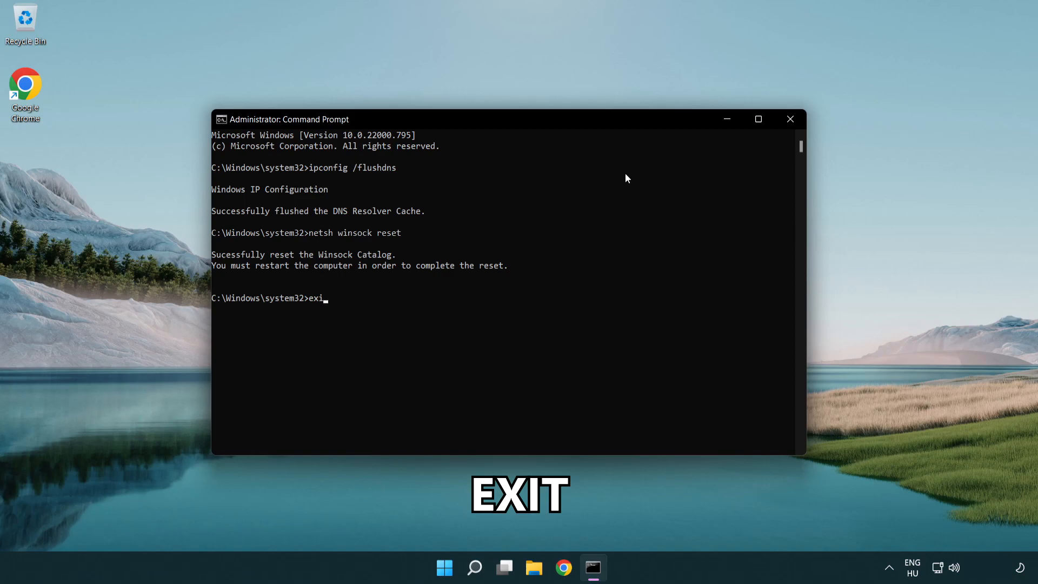
type("t")
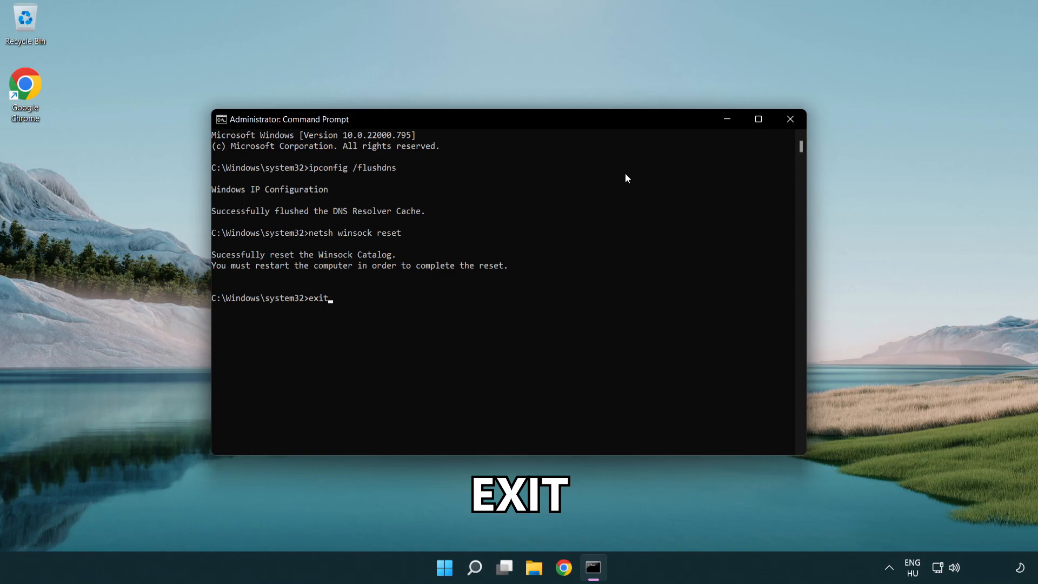
Step: Close the prompt and go to Network & internet settings from the tray icon
key("Return")
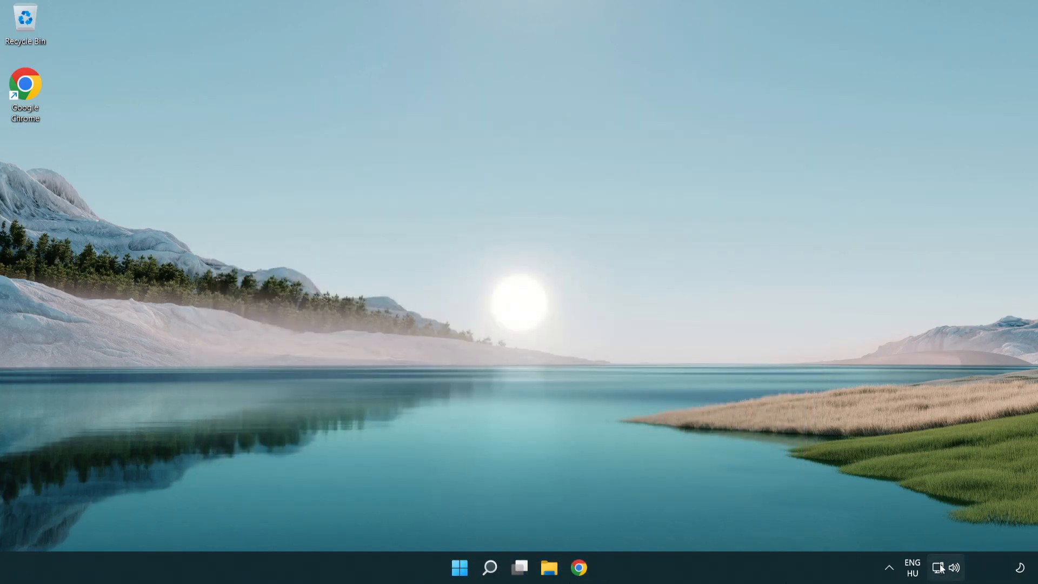
mouse_move(938, 567)
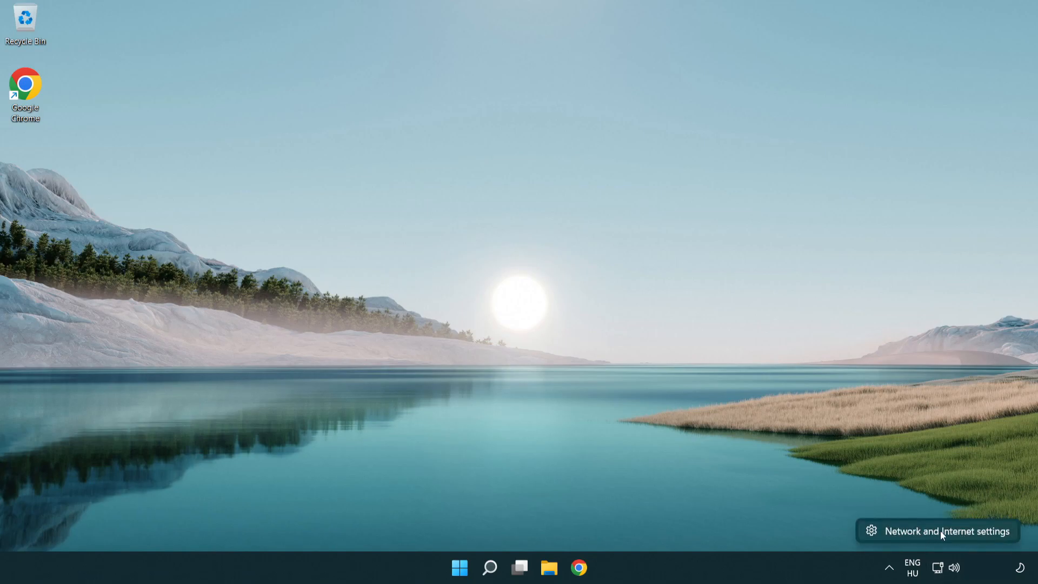
left_click(937, 529)
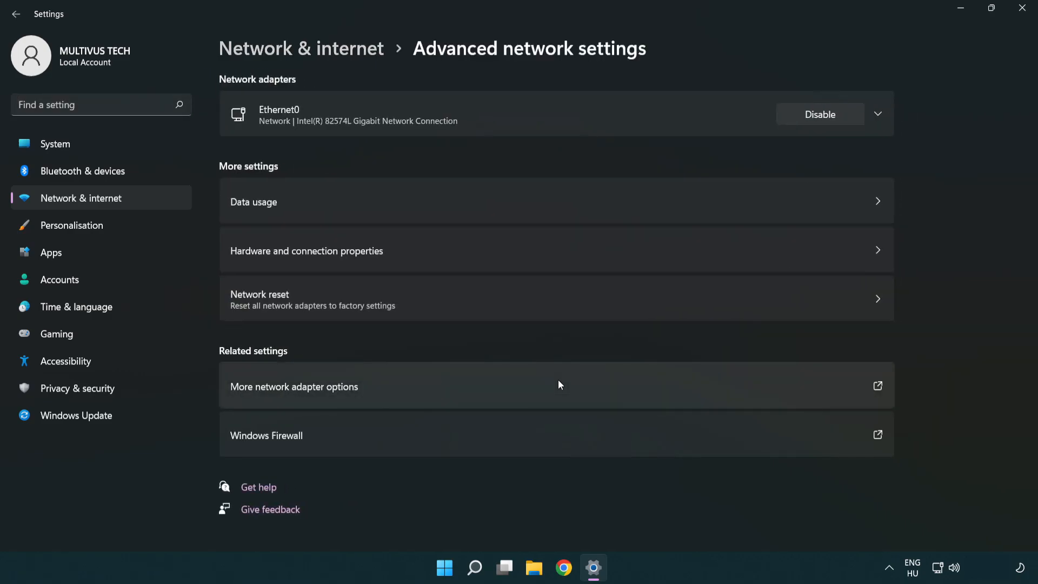
mouse_move(346, 393)
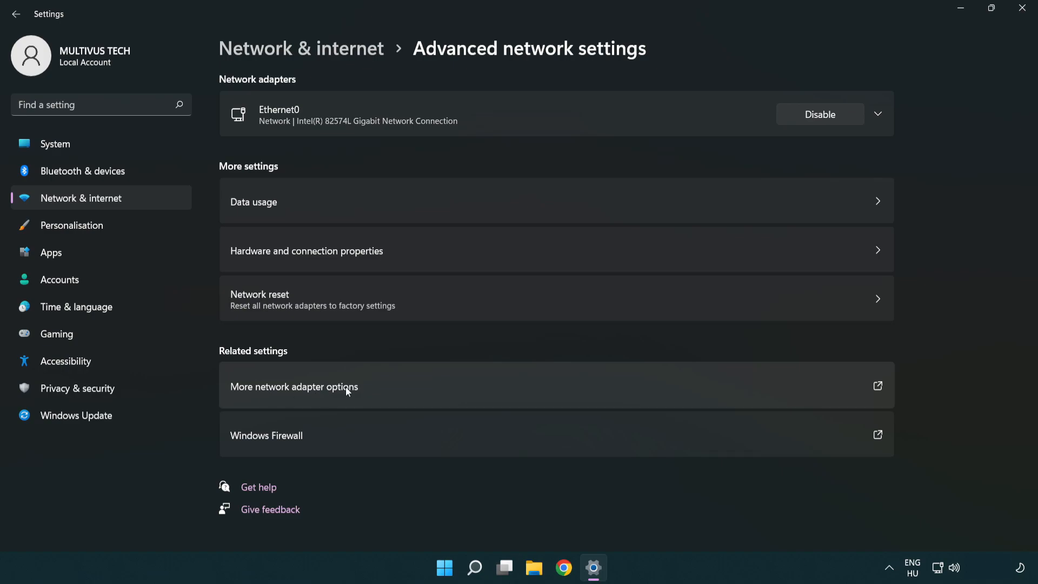
mouse_move(320, 396)
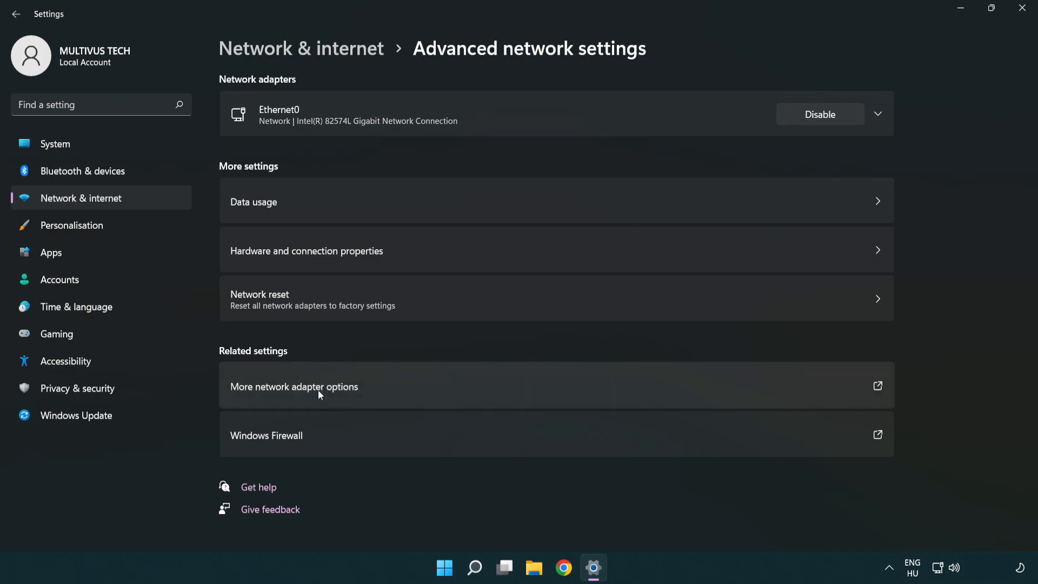
Step: From the adapter list, bring up the Ethernet0 connection's Properties dialog
left_click(293, 387)
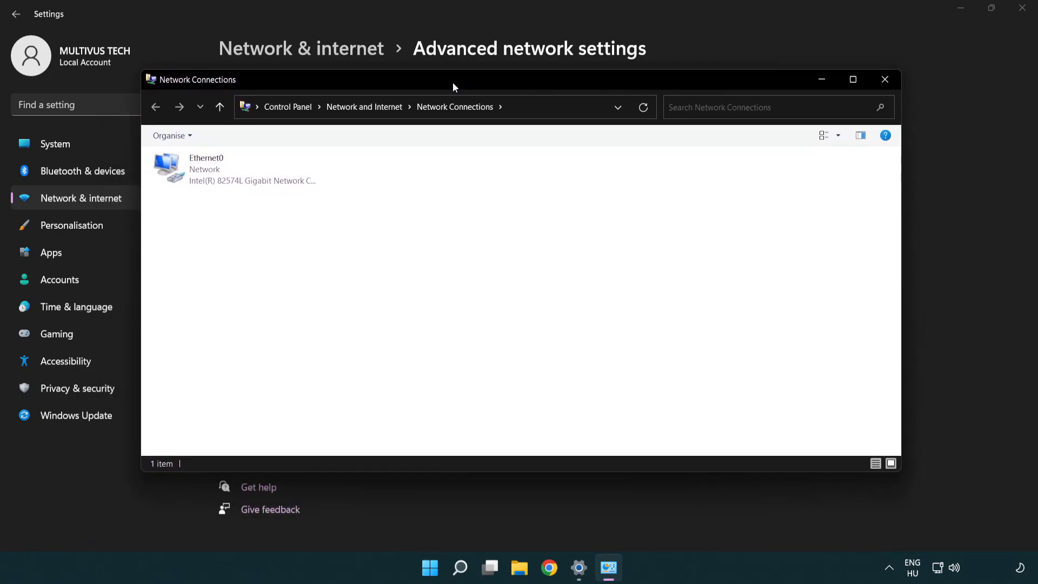
left_click(233, 169)
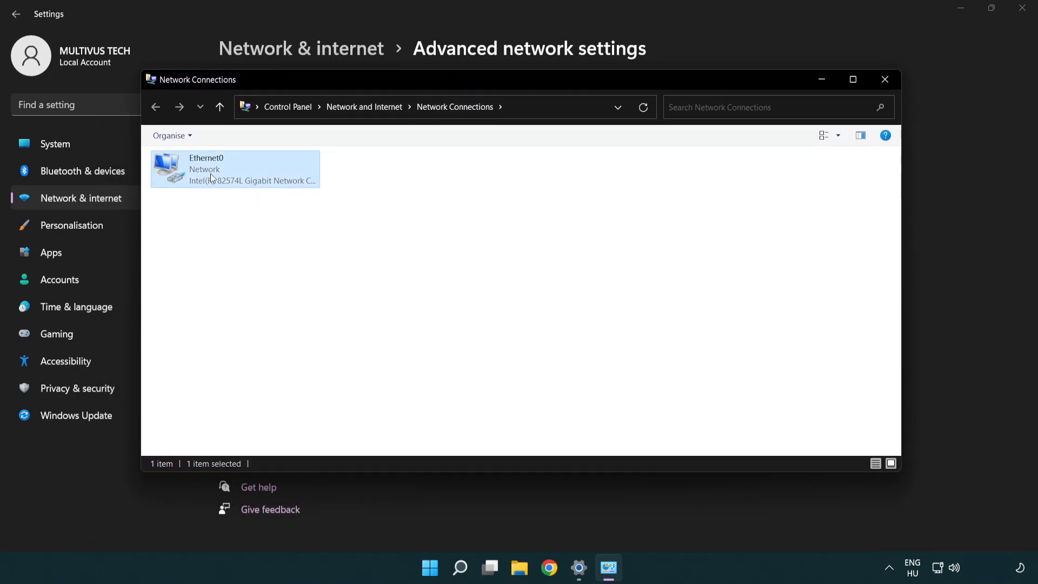
left_click(234, 169)
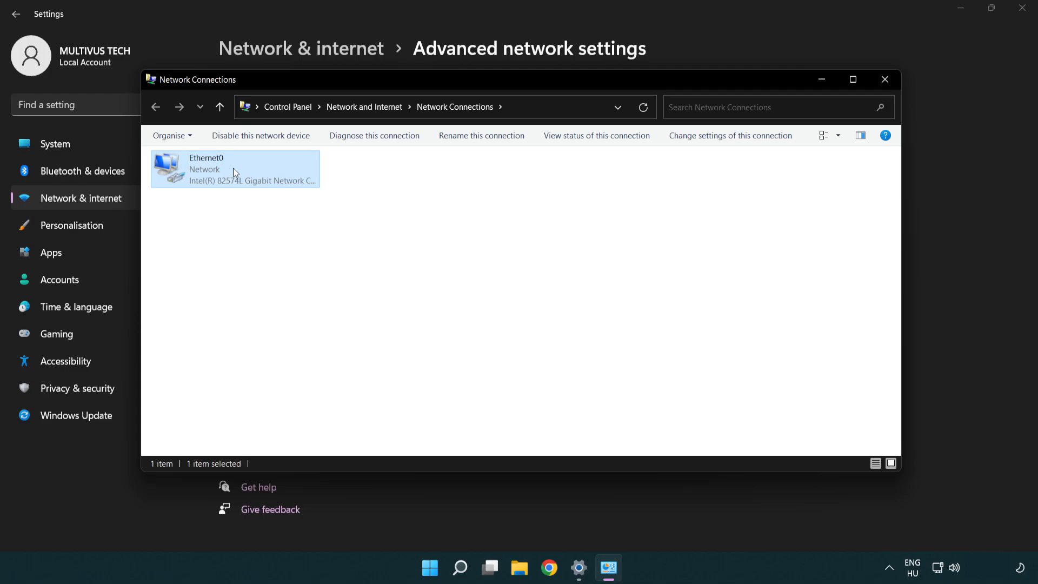
right_click(235, 169)
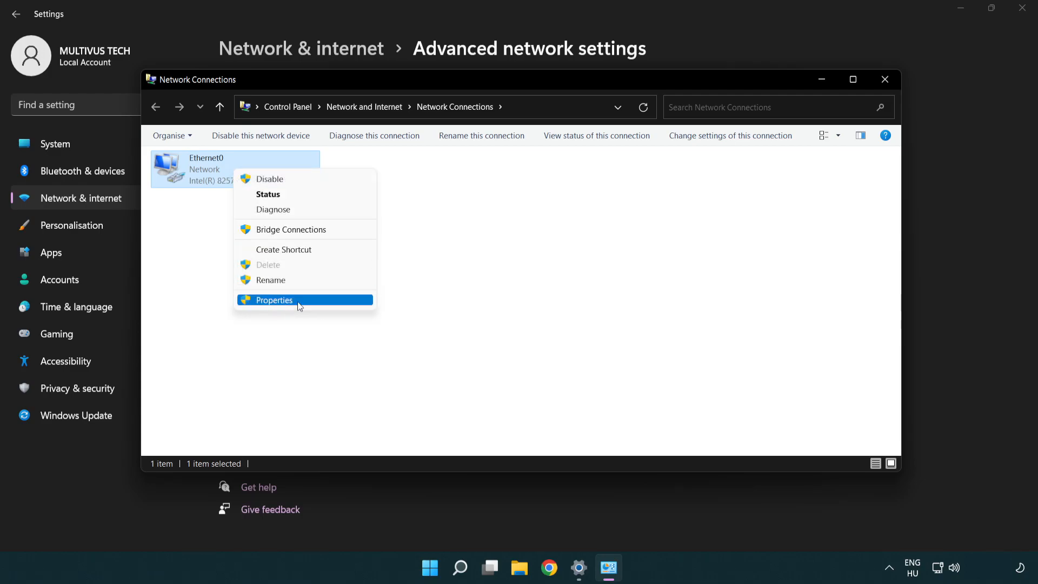
left_click(273, 300)
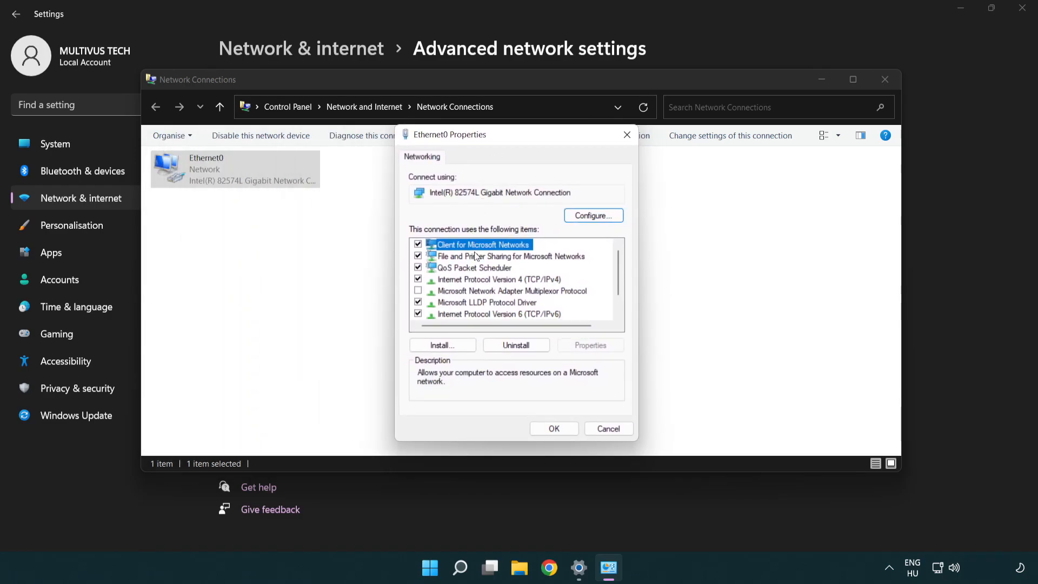
Step: In IPv4 properties, enter manual DNS servers 8.8.8.8 preferred and 8.8.4.4 alternate
left_click(499, 279)
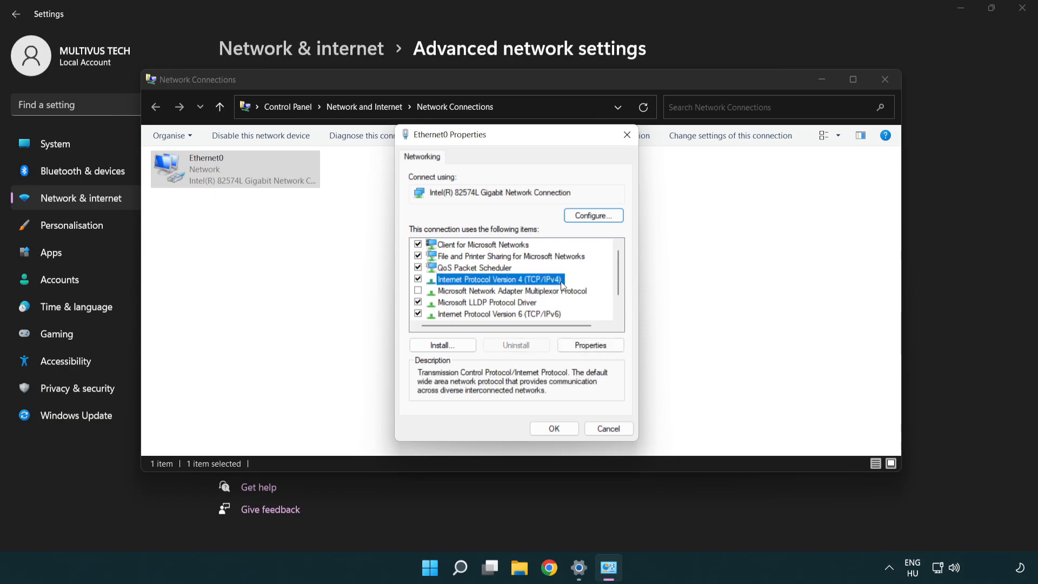
mouse_move(467, 289)
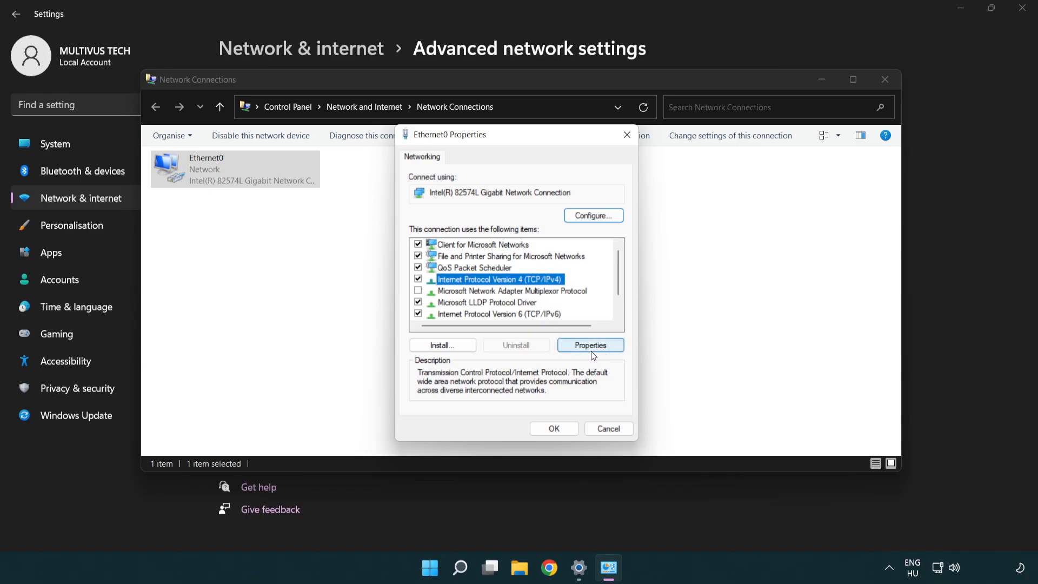
left_click(589, 345)
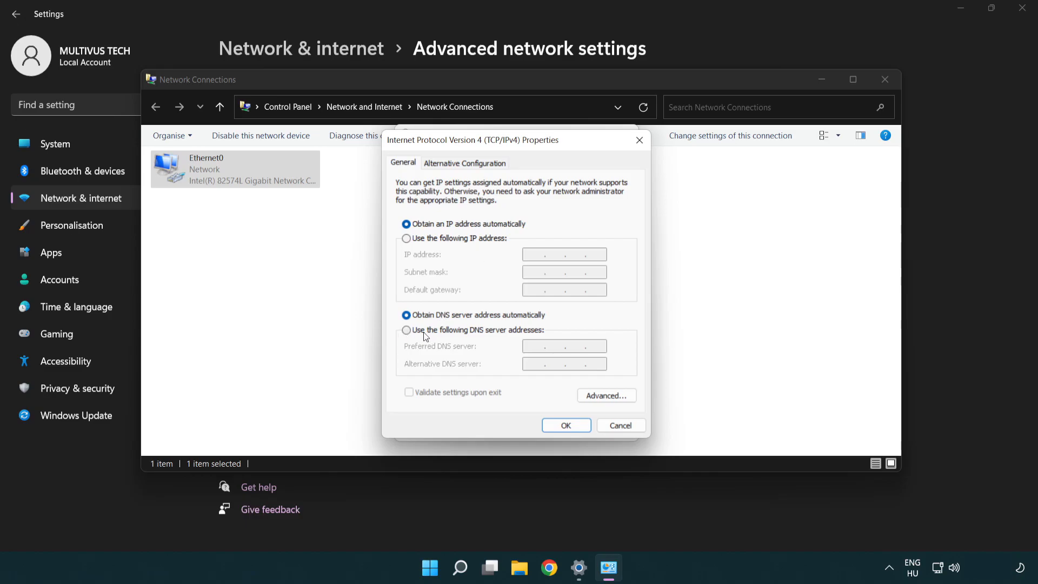
left_click(406, 330)
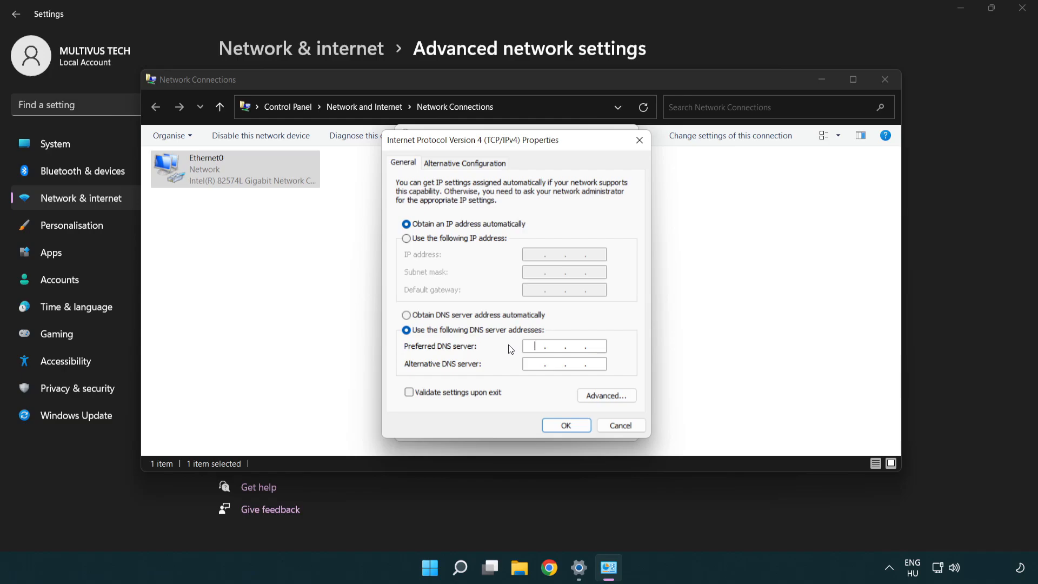
type("8.8.8.8")
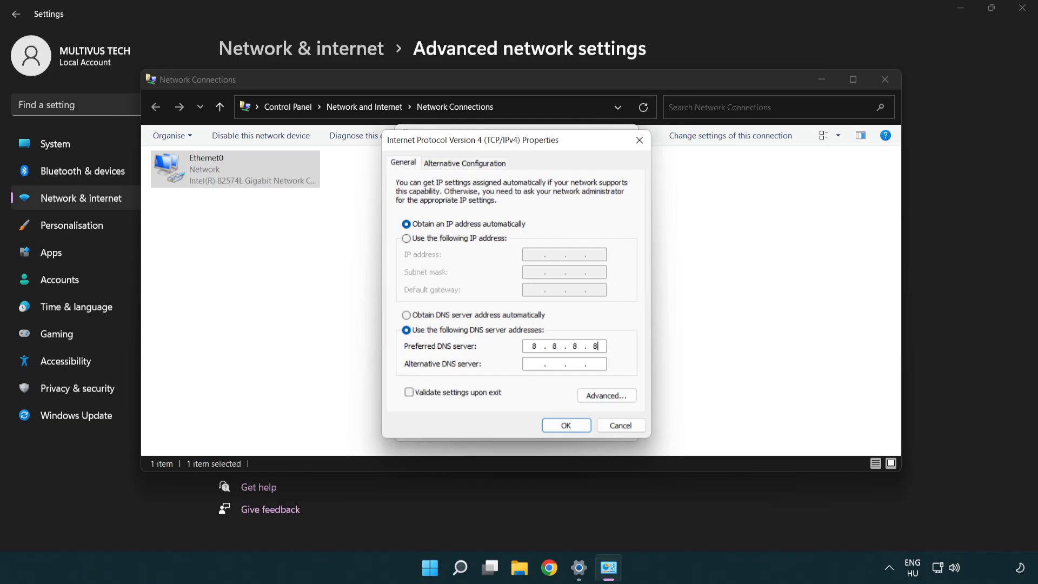
left_click(563, 363)
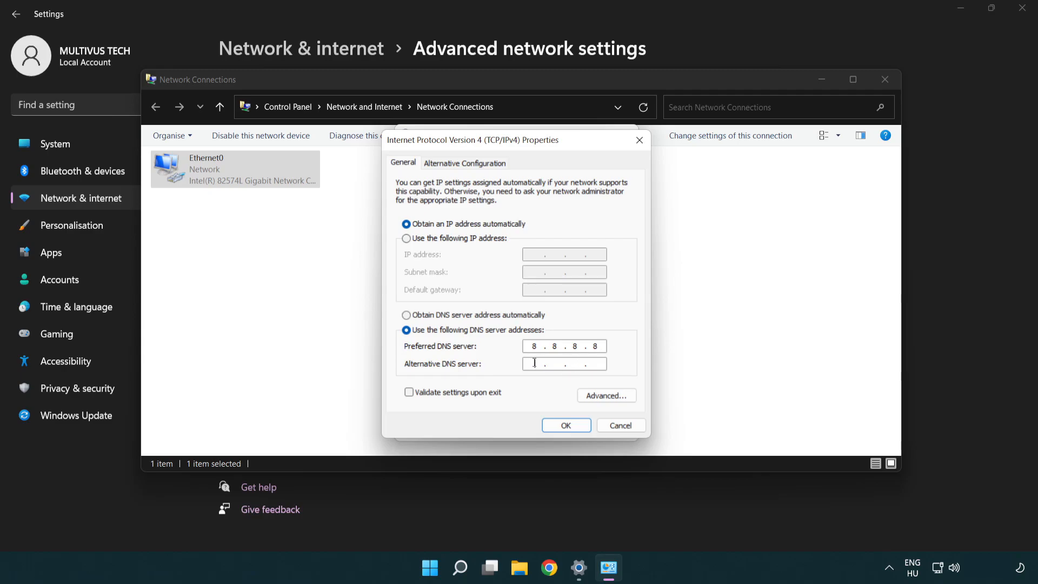
mouse_move(505, 368)
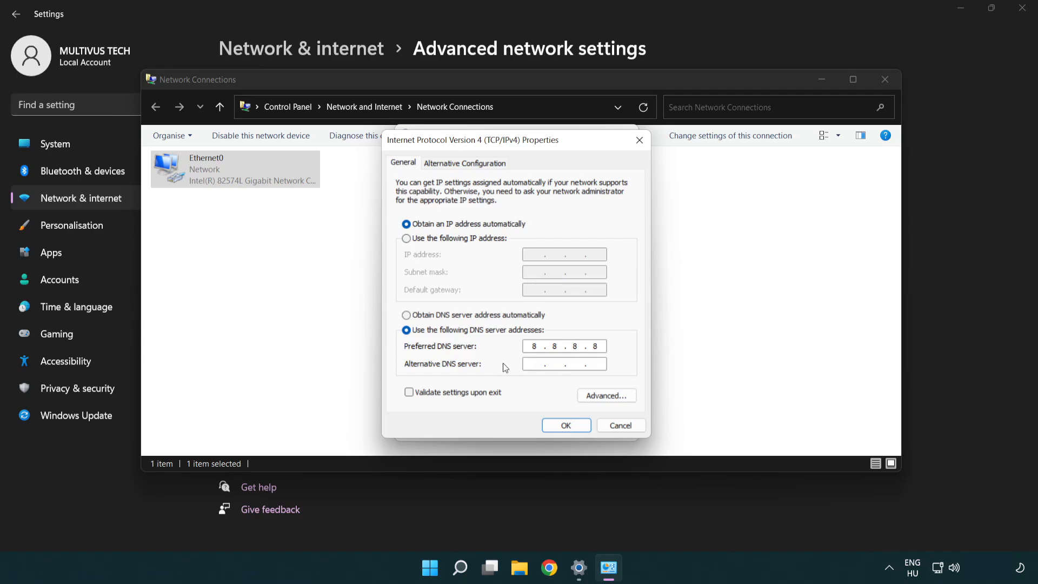
type("8")
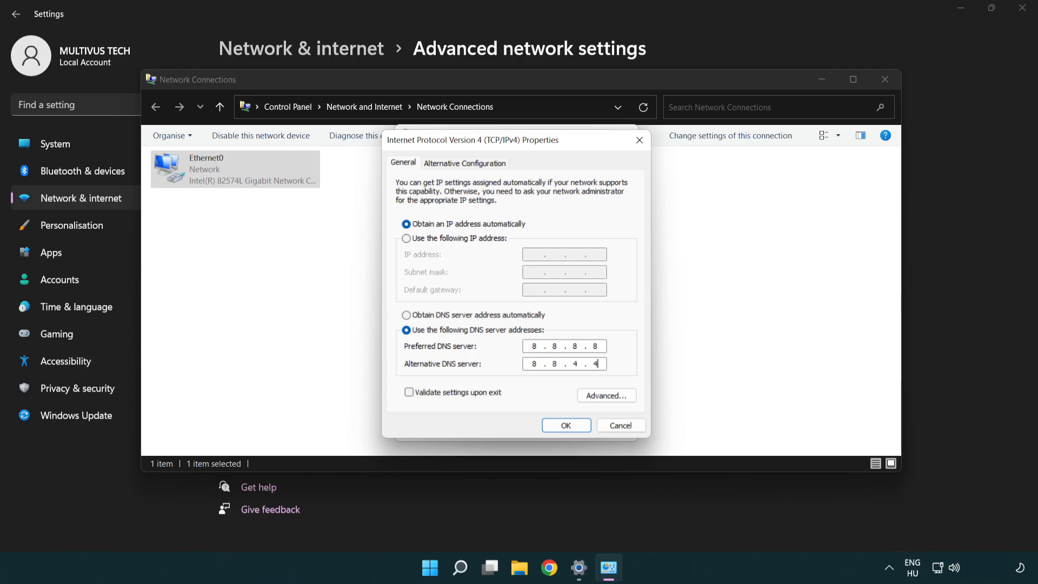
mouse_move(495, 344)
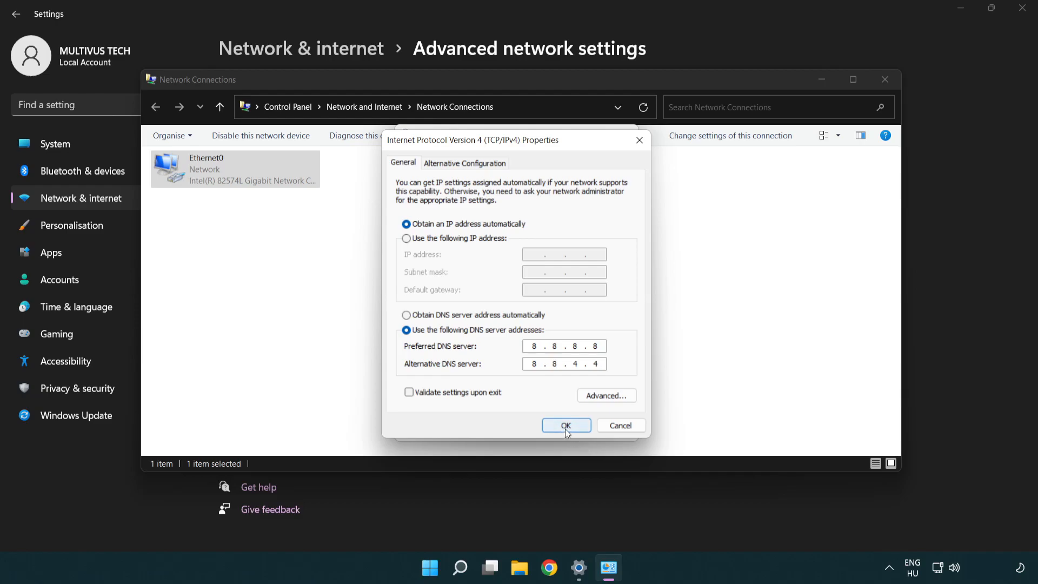
Step: Save the DNS settings and close the Ethernet0 properties and Network Connections windows
left_click(566, 425)
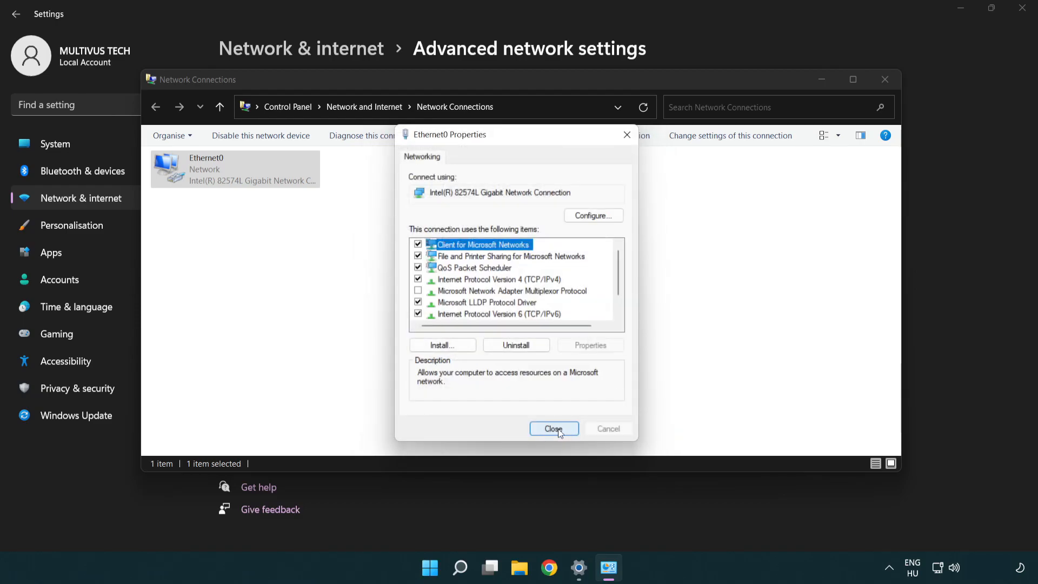
left_click(554, 429)
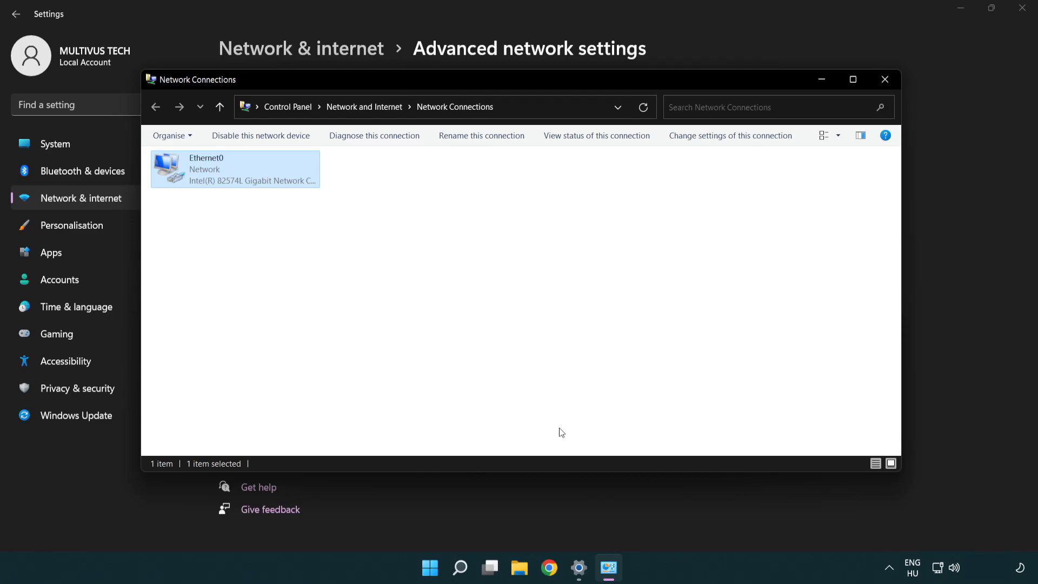
mouse_move(886, 79)
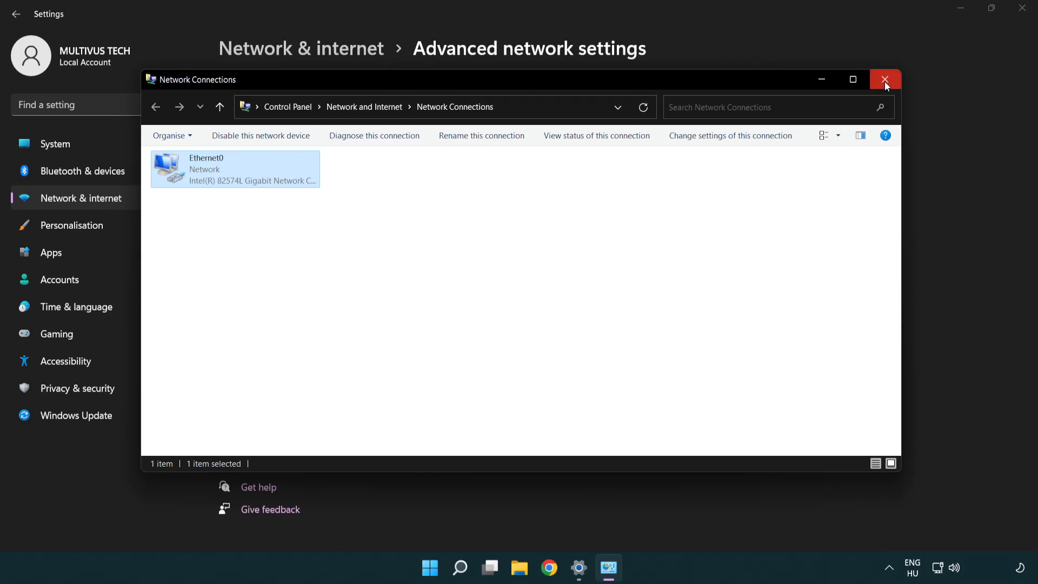
left_click(886, 79)
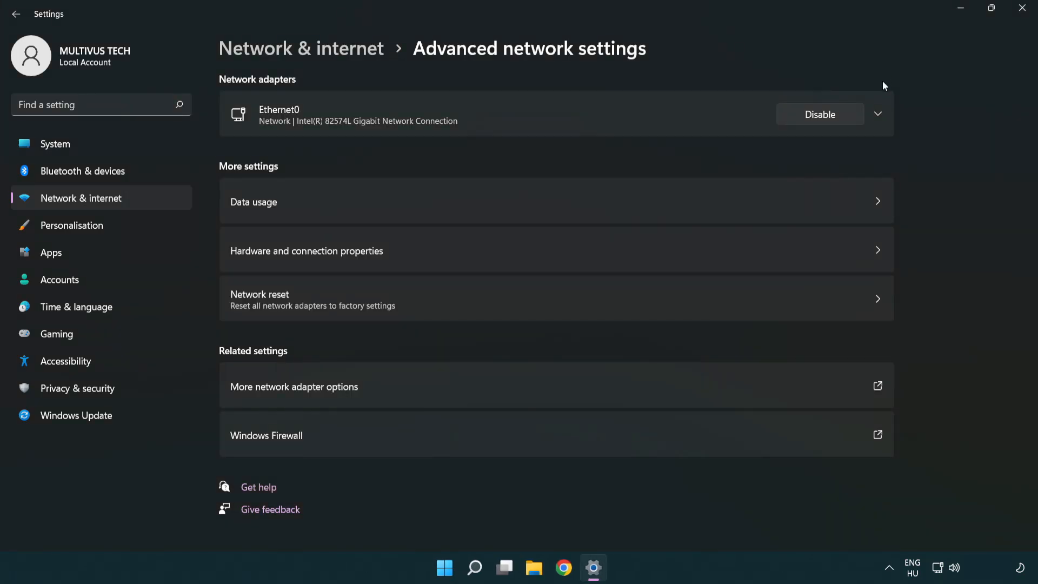
mouse_move(1025, 10)
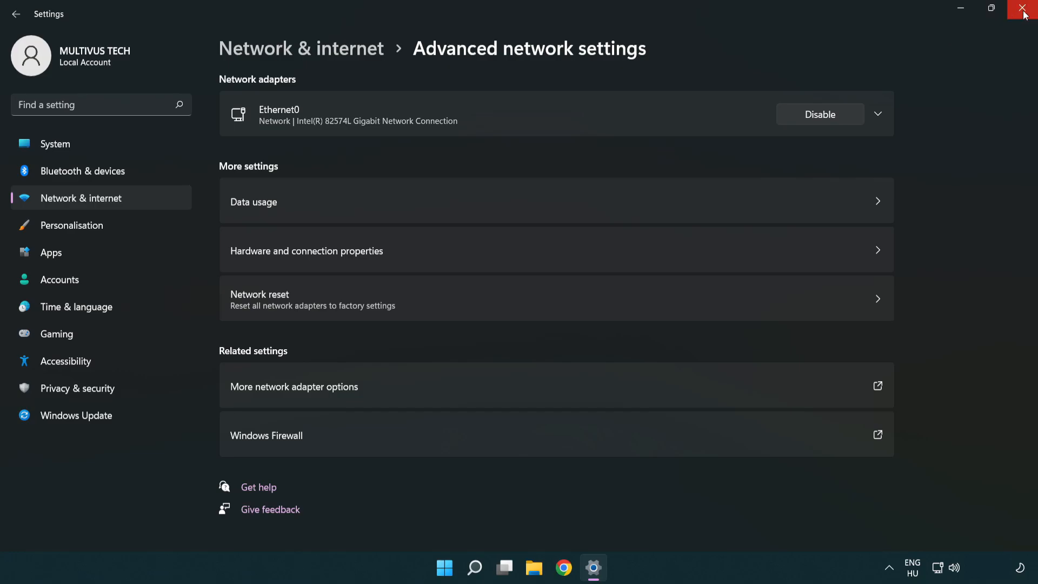
Step: Close Settings and bring up the Start menu's power options
left_click(1025, 10)
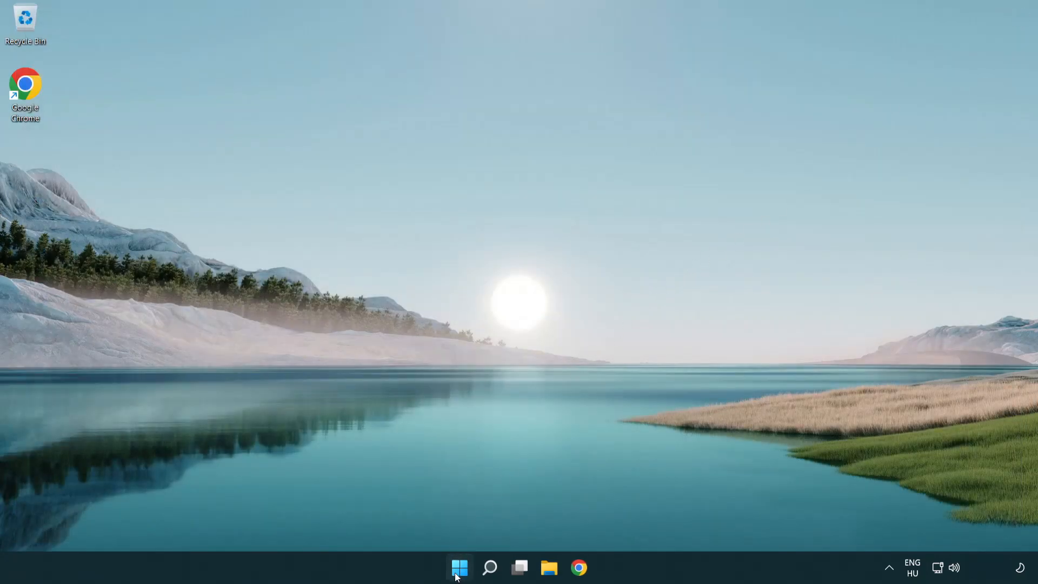
left_click(458, 567)
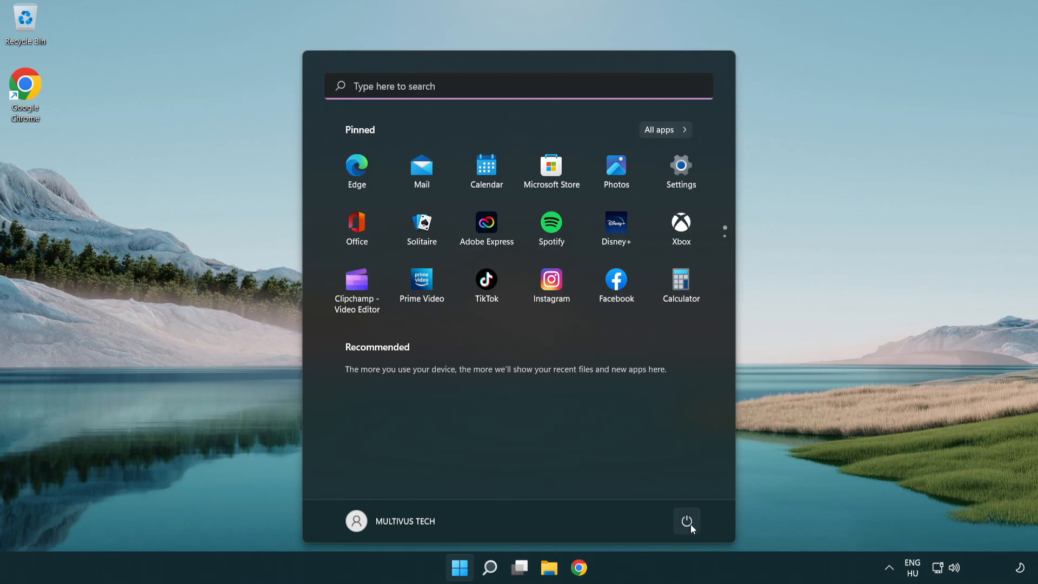
left_click(687, 521)
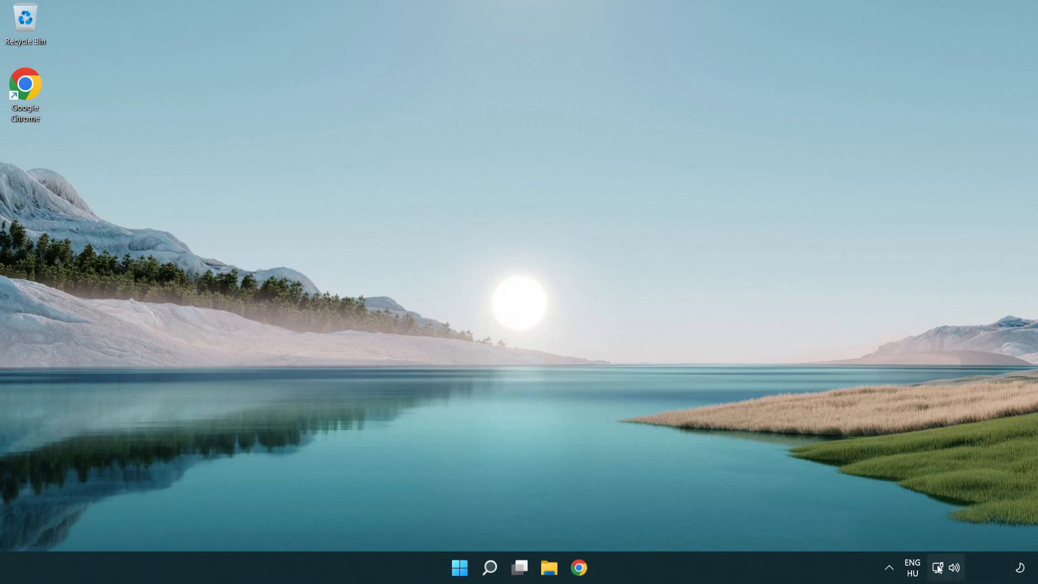
mouse_move(936, 568)
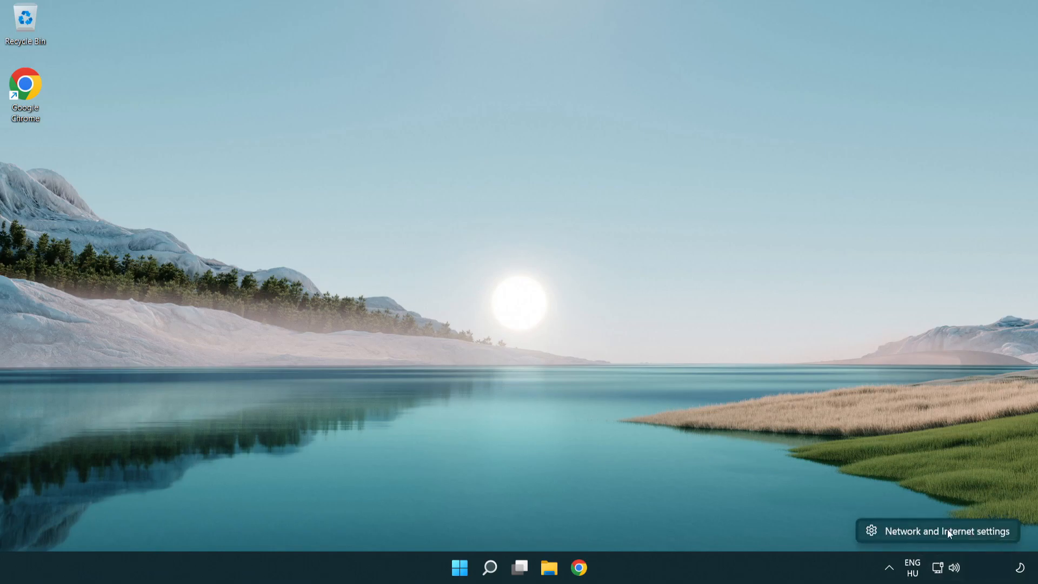
Step: Reopen Network & internet settings from the tray icon
left_click(947, 531)
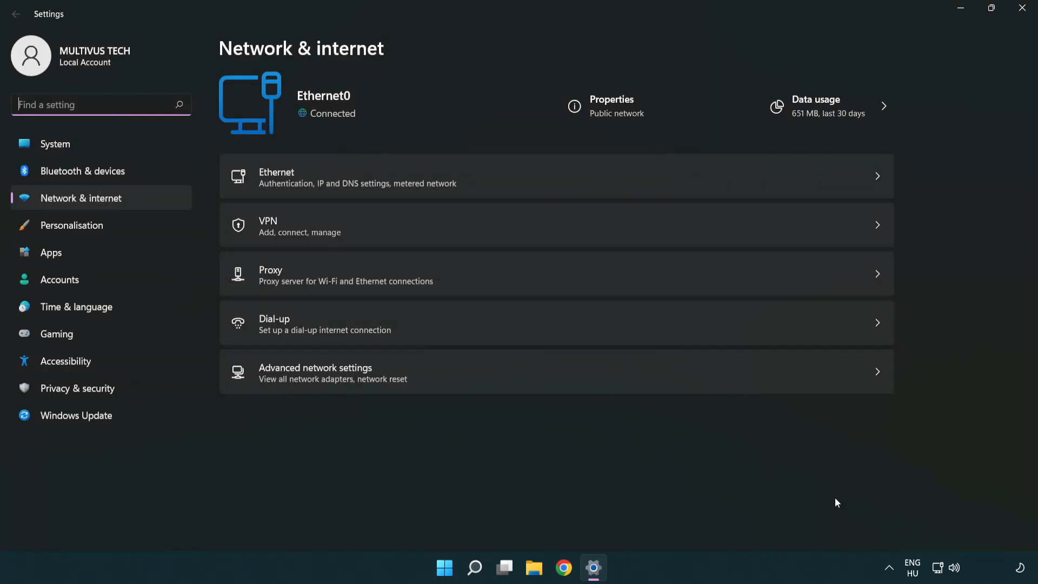
mouse_move(472, 378)
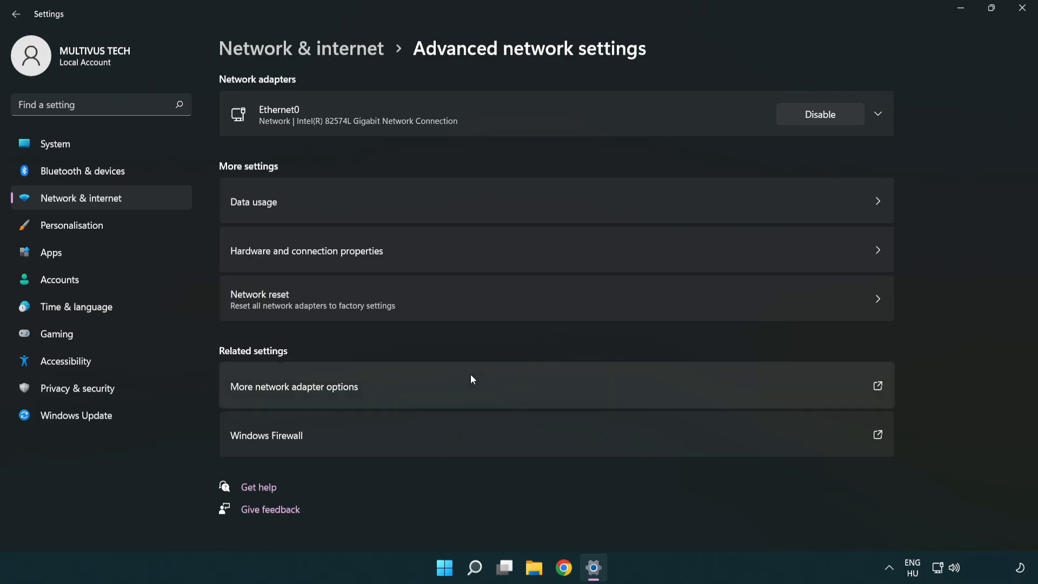
mouse_move(467, 311)
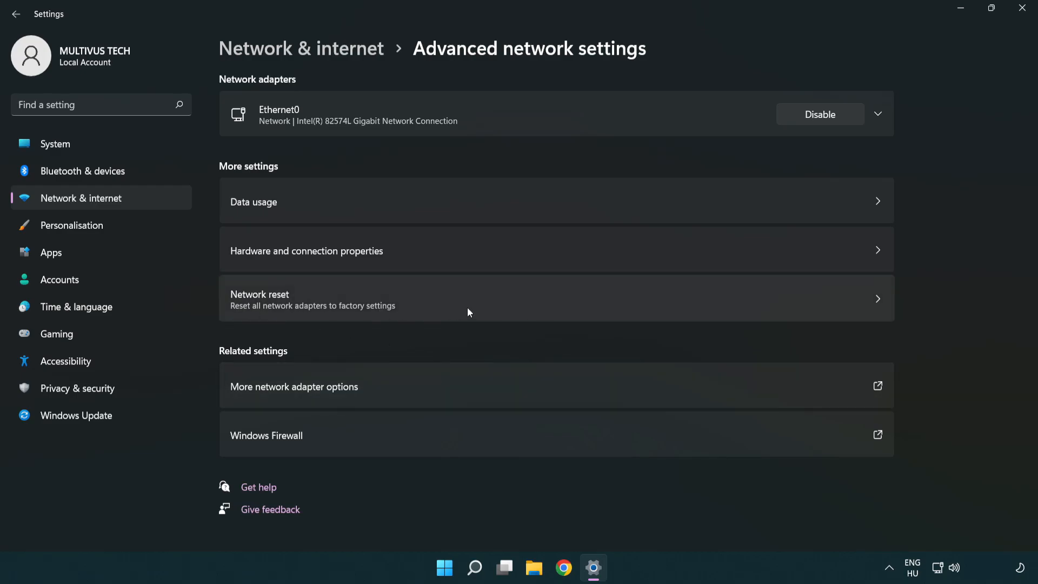
Step: Run Network reset with Reset now and confirm, scheduling a shutdown in 5 minutes
left_click(464, 298)
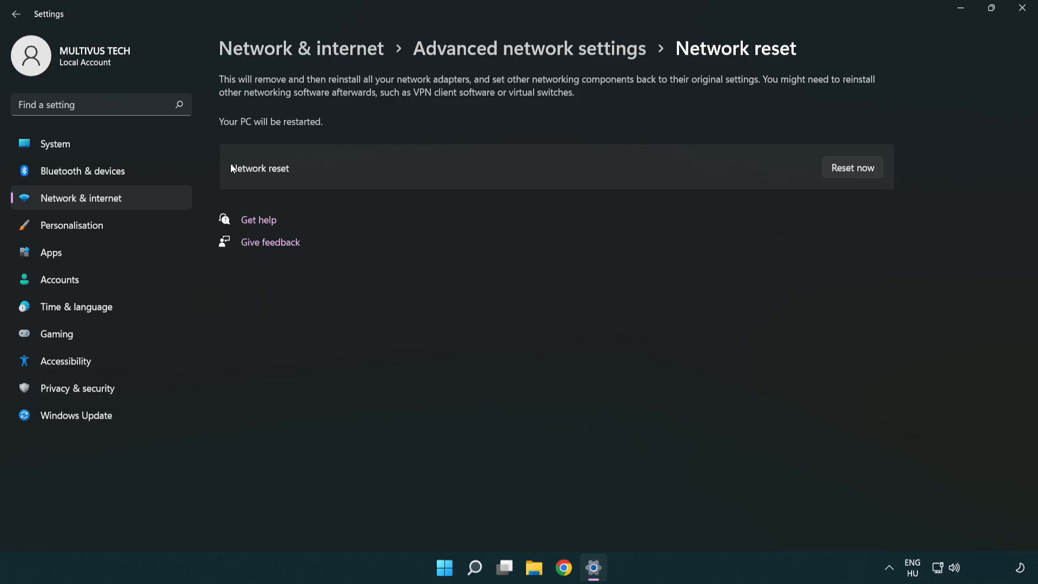
mouse_move(857, 172)
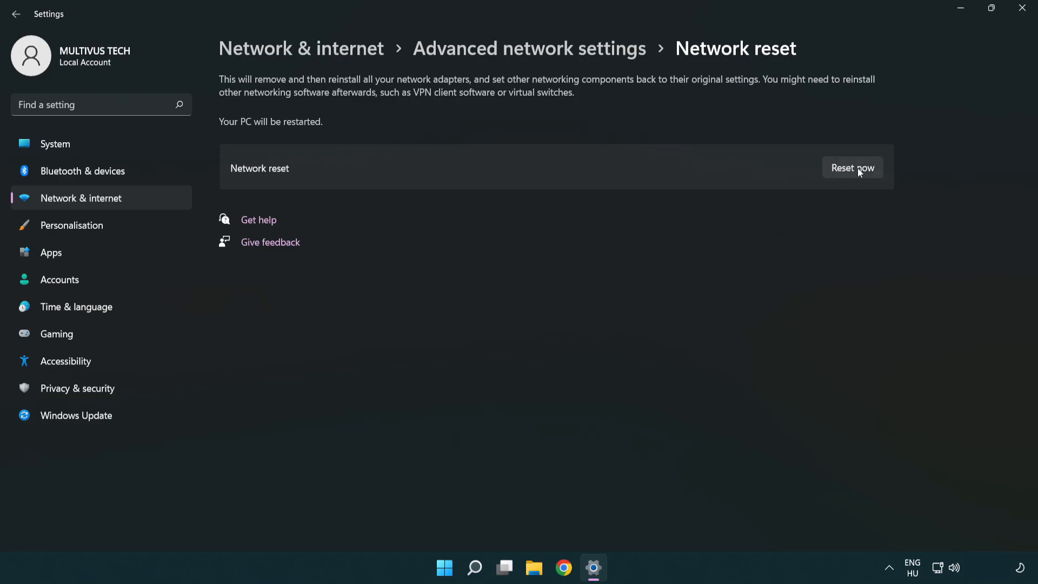
left_click(853, 166)
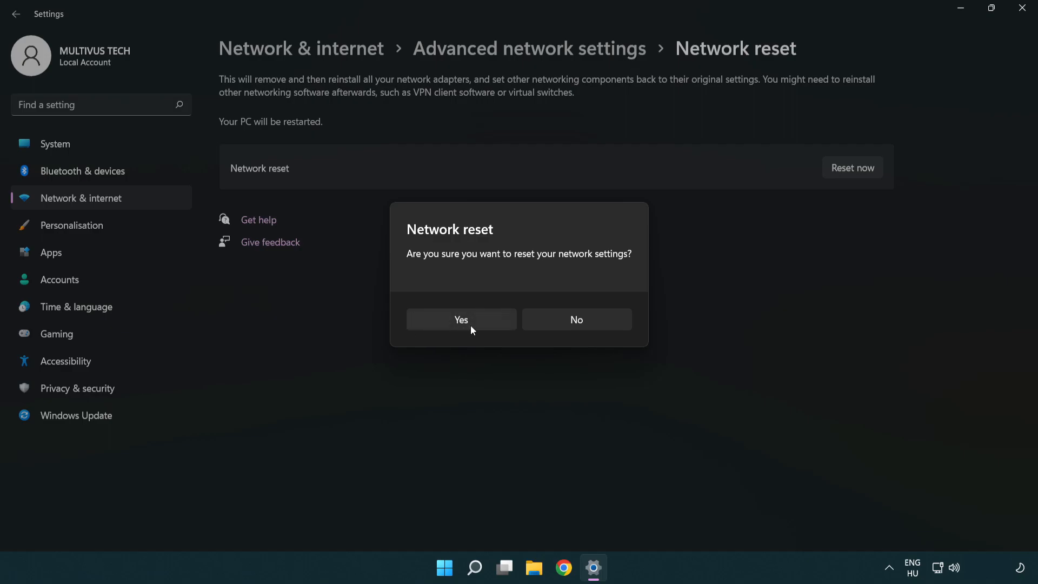
left_click(575, 320)
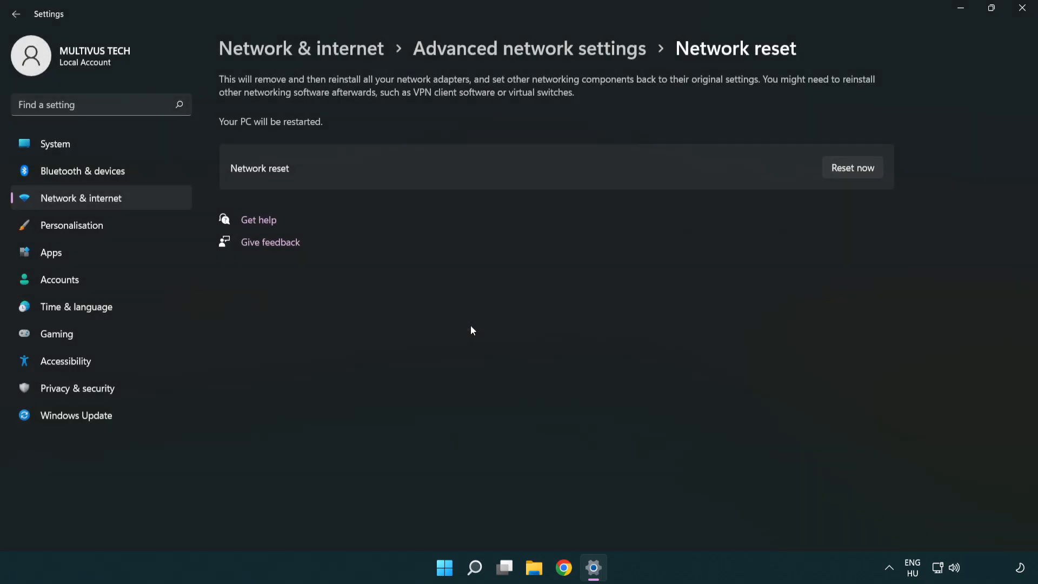
left_click(852, 168)
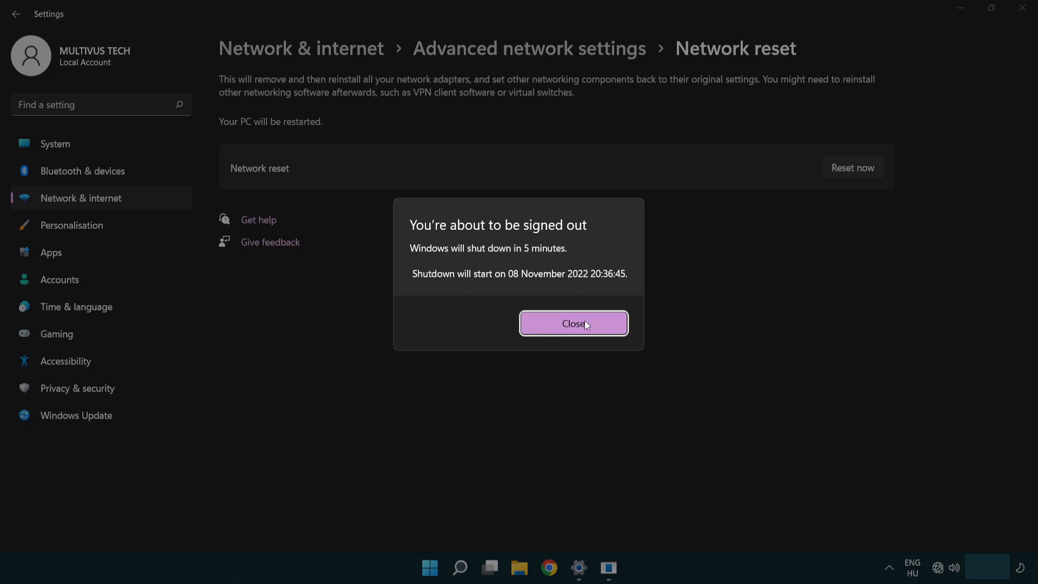
Step: Dismiss the shutdown notice, close Settings and bring up the Start menu
left_click(573, 324)
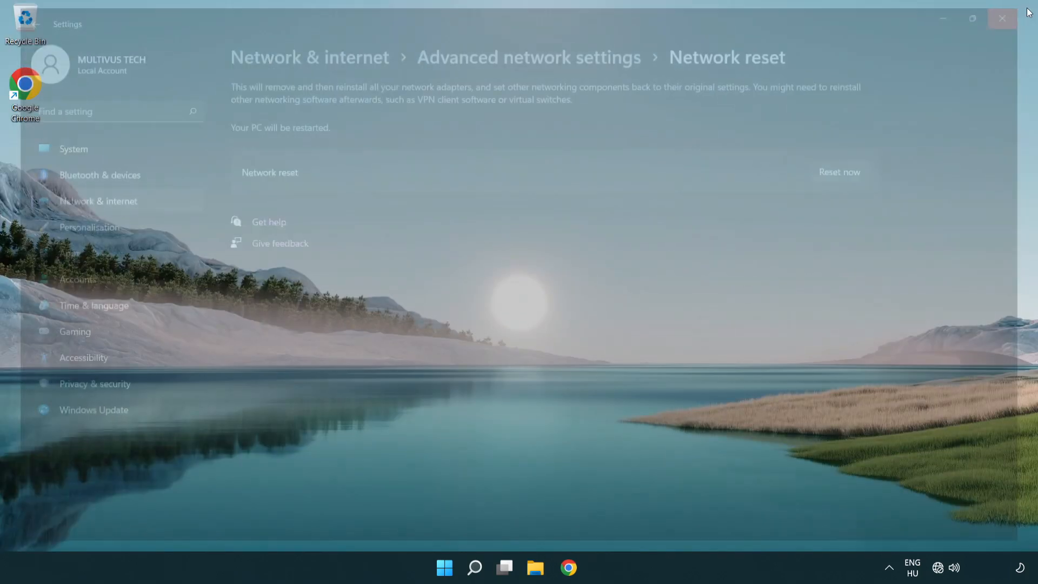
left_click(1001, 19)
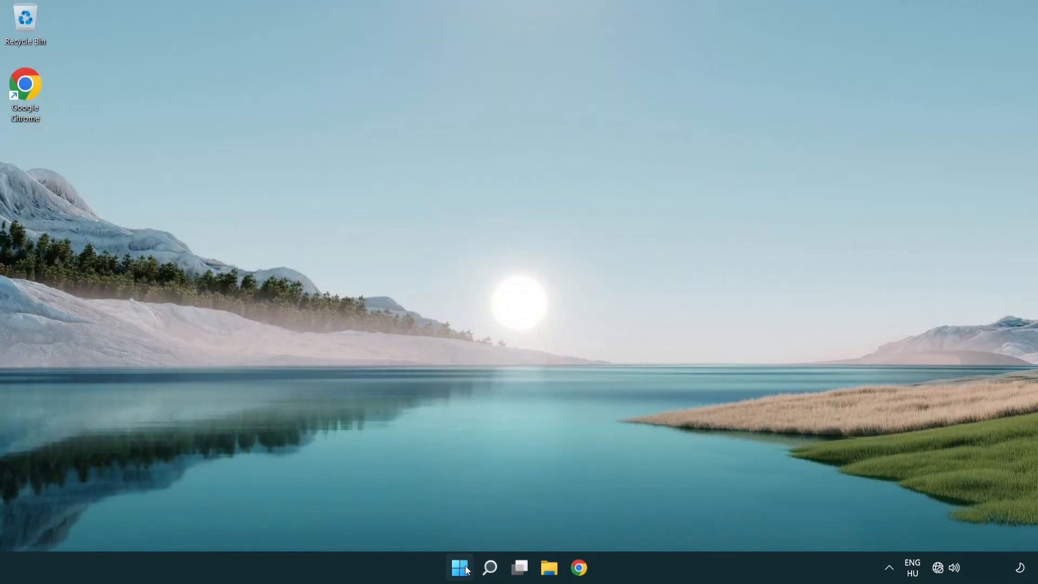
left_click(459, 568)
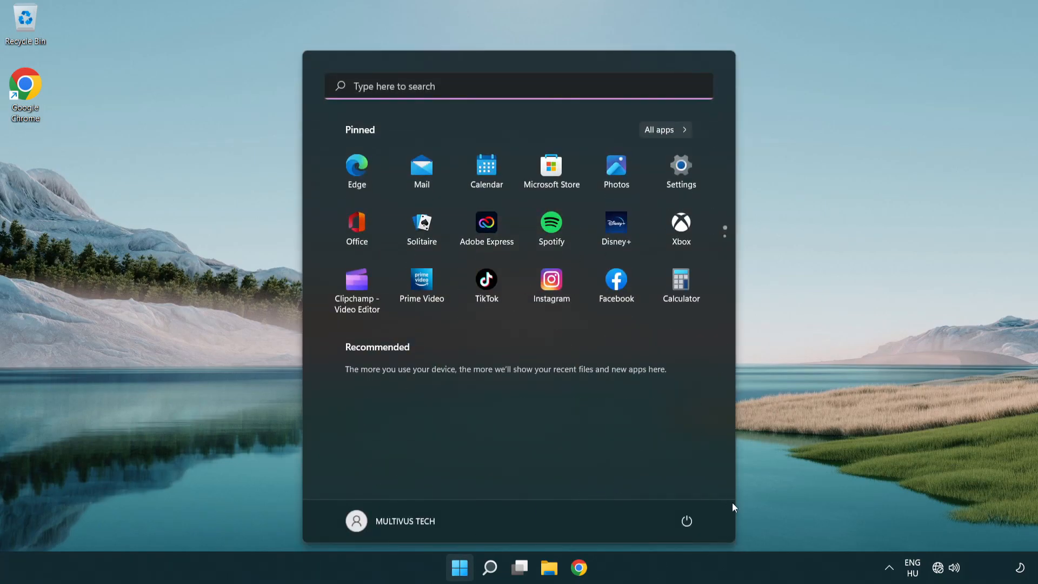